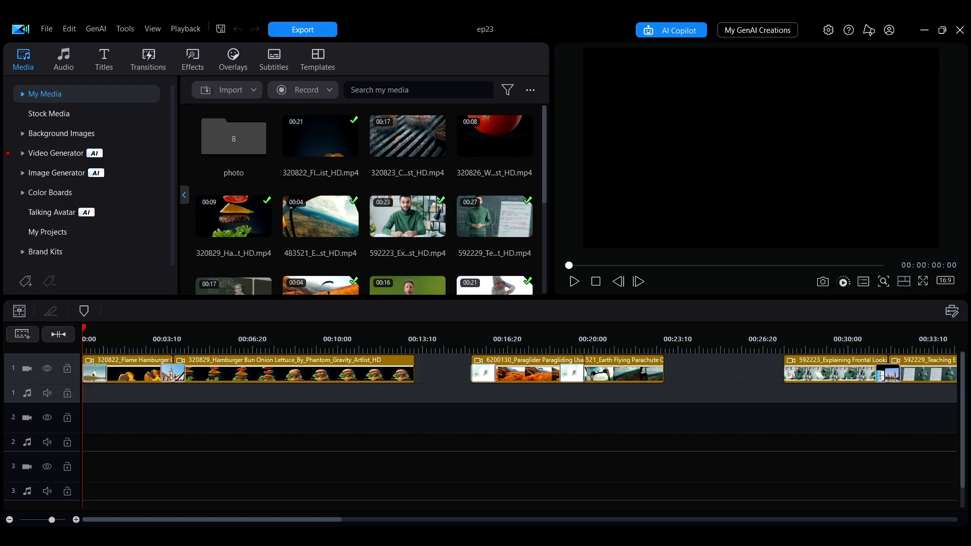
Step: Browse the Slideshow and Blur transition categories and preview Zoom 01 for the cut between the first two burger clips
{"action": "left_click", "coordinate": [148, 55]}
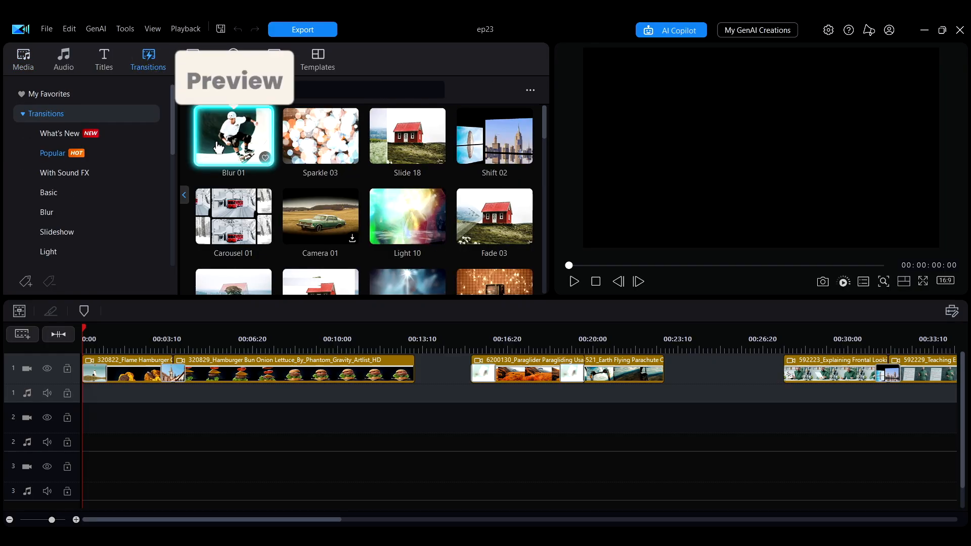
{"action": "mouse_move", "coordinate": [273, 195]}
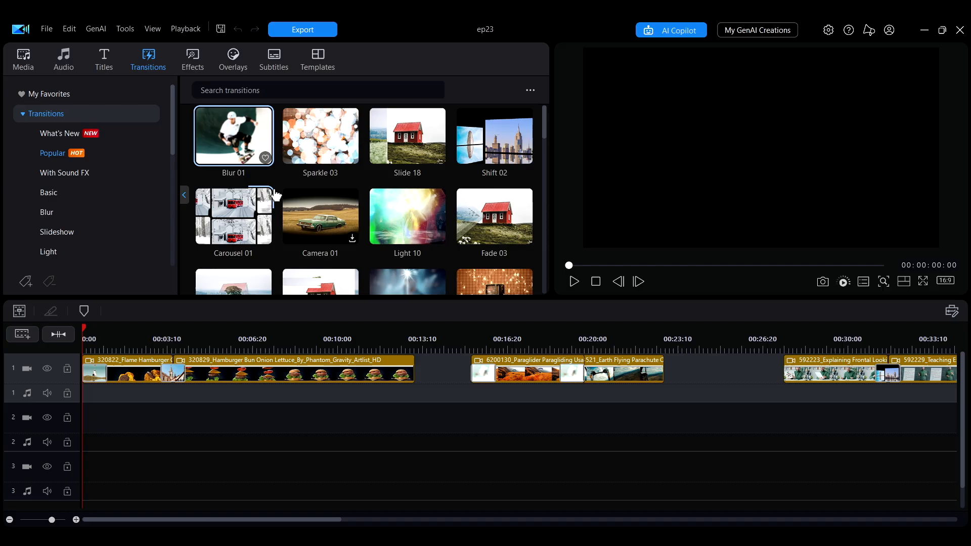
{"action": "left_click", "coordinate": [57, 232]}
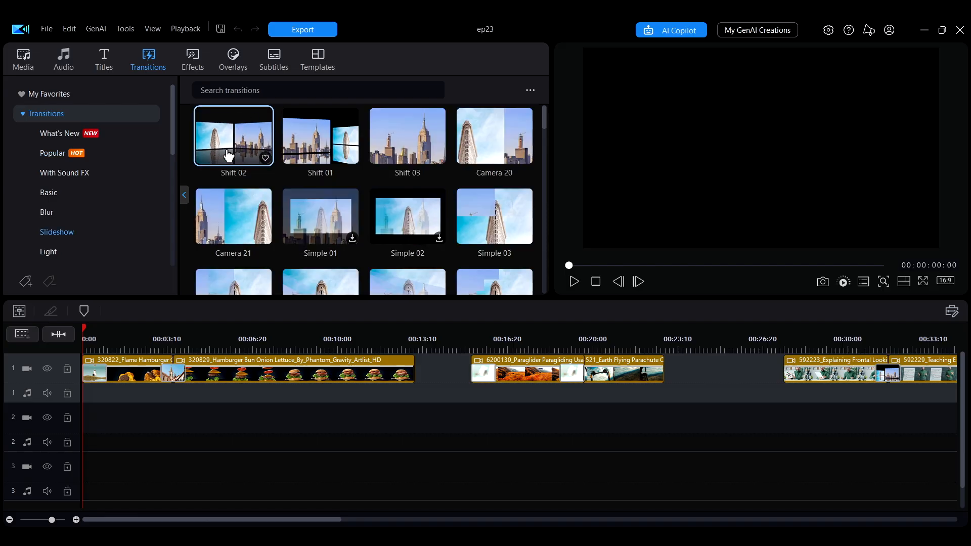
{"action": "left_click", "coordinate": [48, 251]}
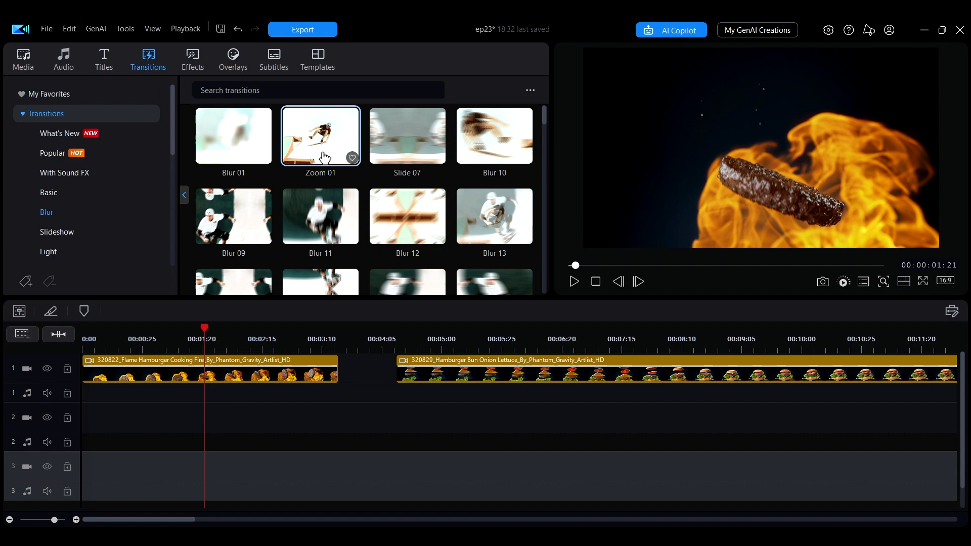
{"action": "left_click", "coordinate": [573, 281]}
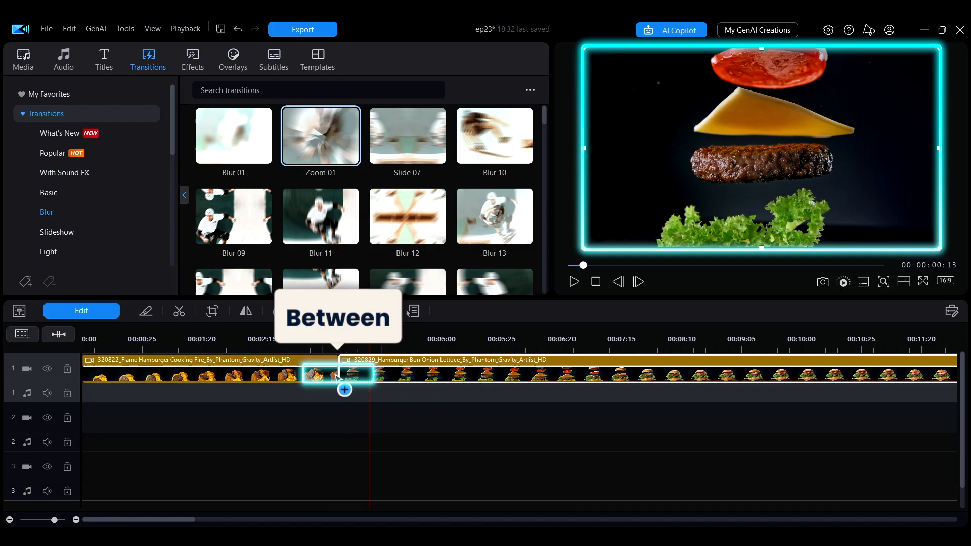
{"action": "left_click", "coordinate": [573, 281]}
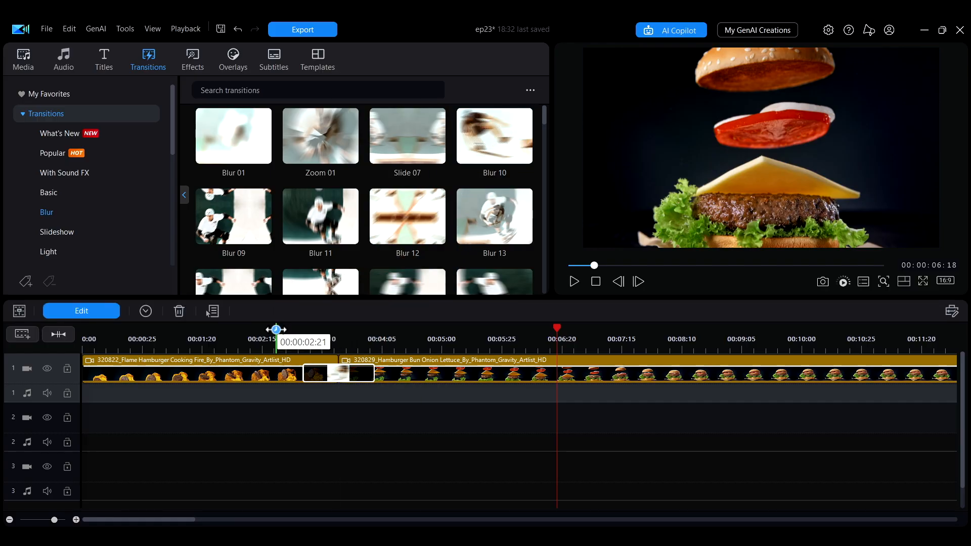
{"action": "left_click", "coordinate": [573, 281]}
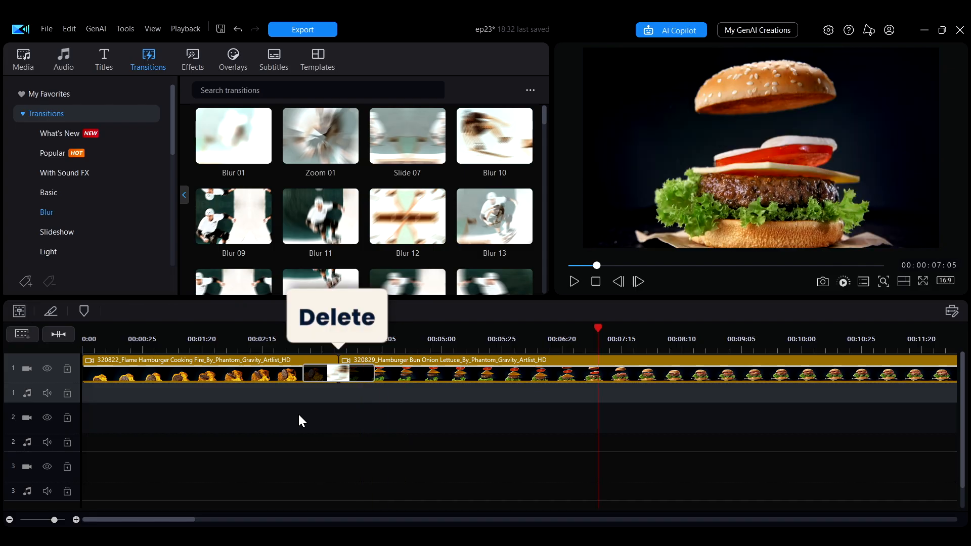
{"action": "left_click", "coordinate": [329, 374]}
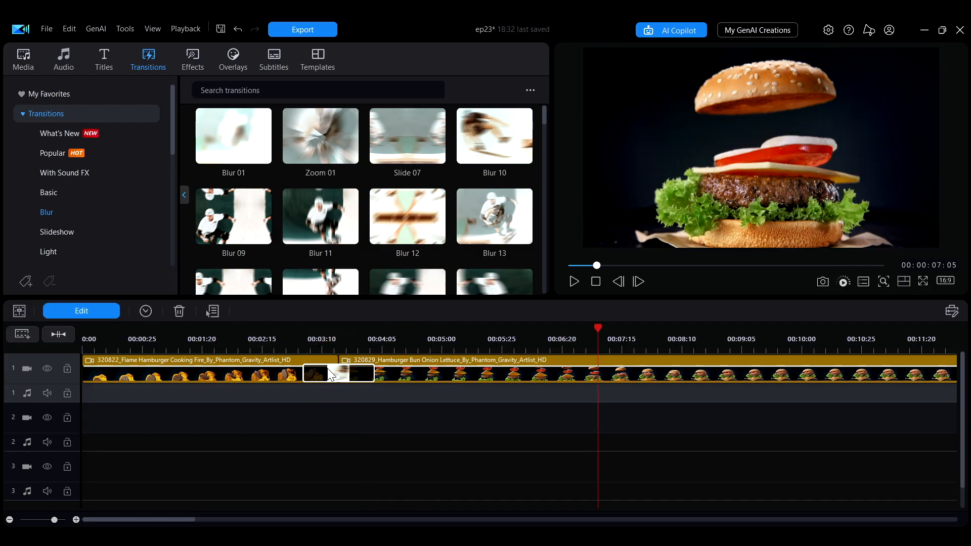
{"action": "right_click", "coordinate": [329, 374]}
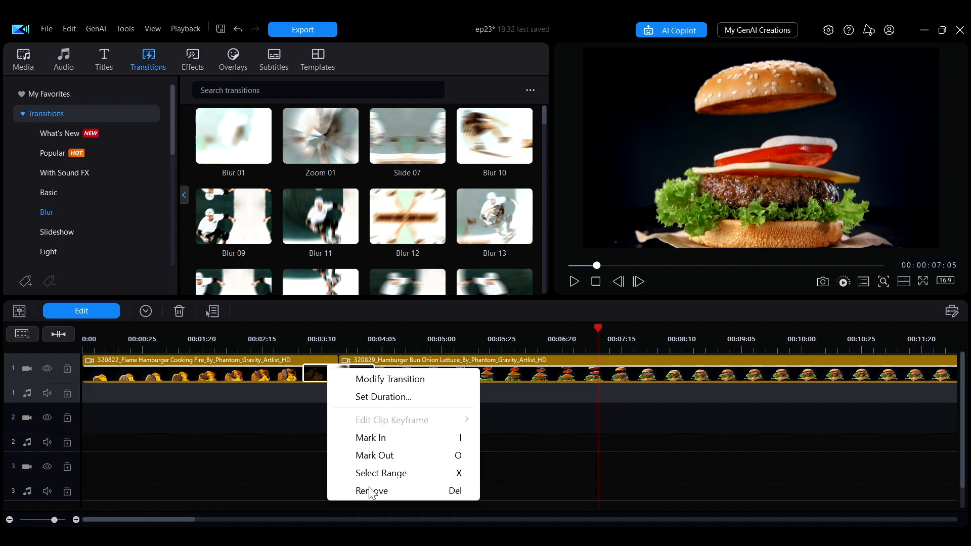
{"action": "left_click", "coordinate": [371, 492]}
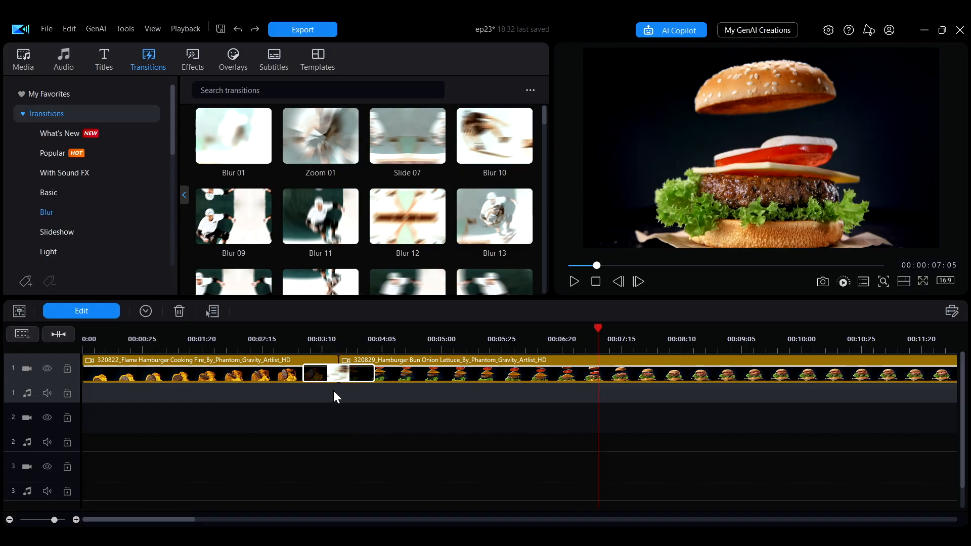
{"action": "mouse_move", "coordinate": [337, 373]}
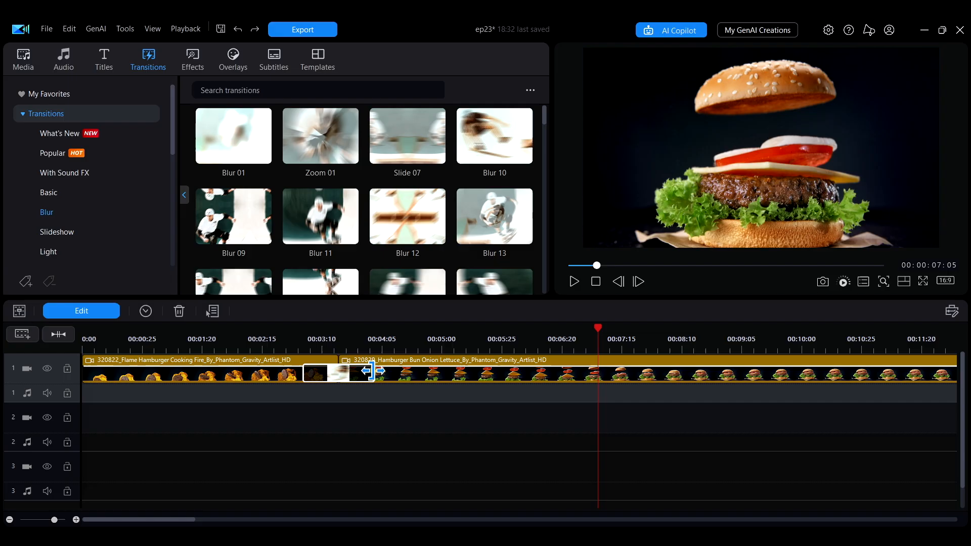
Step: Stretch the Blur 10 transition into both clips and set its duration to 00:00:03:07
{"action": "left_click", "coordinate": [372, 372]}
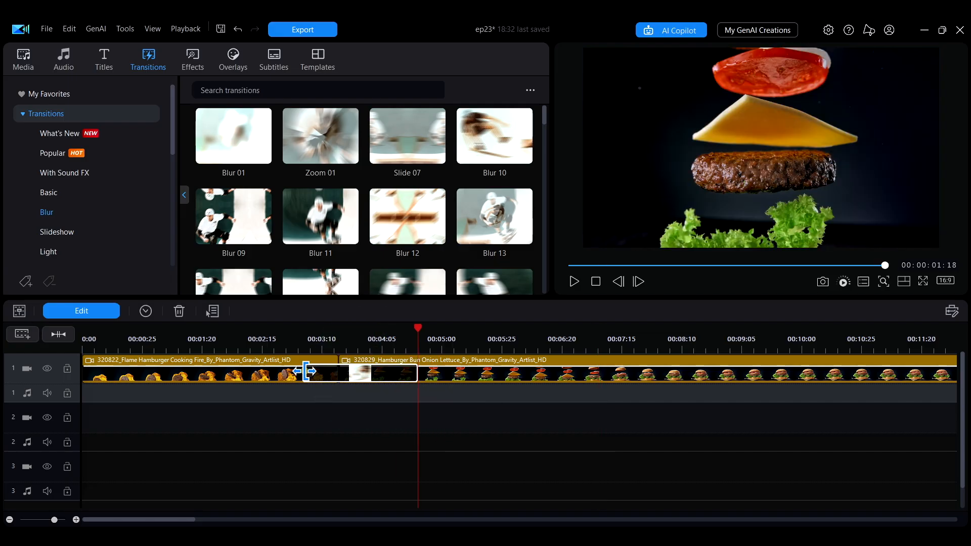
{"action": "left_click", "coordinate": [574, 281]}
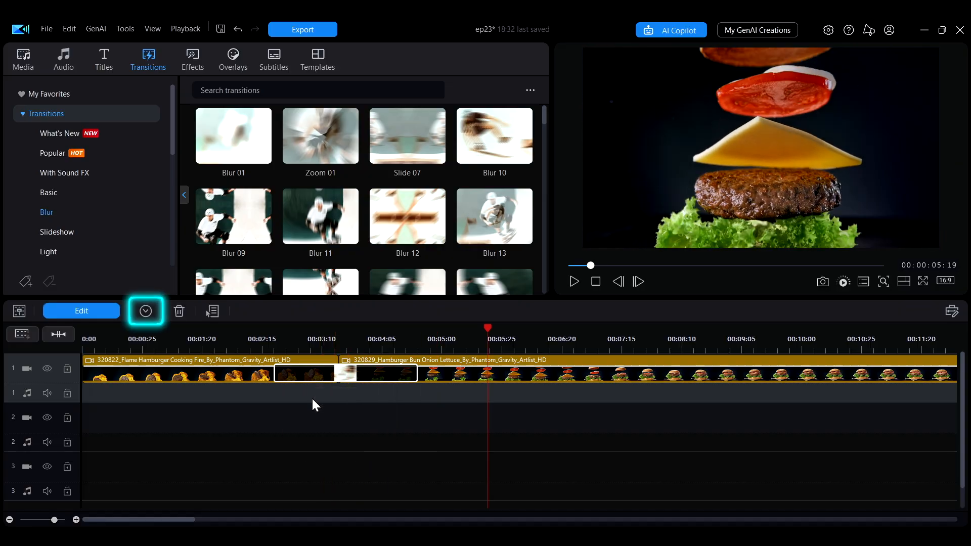
{"action": "left_click", "coordinate": [145, 312]}
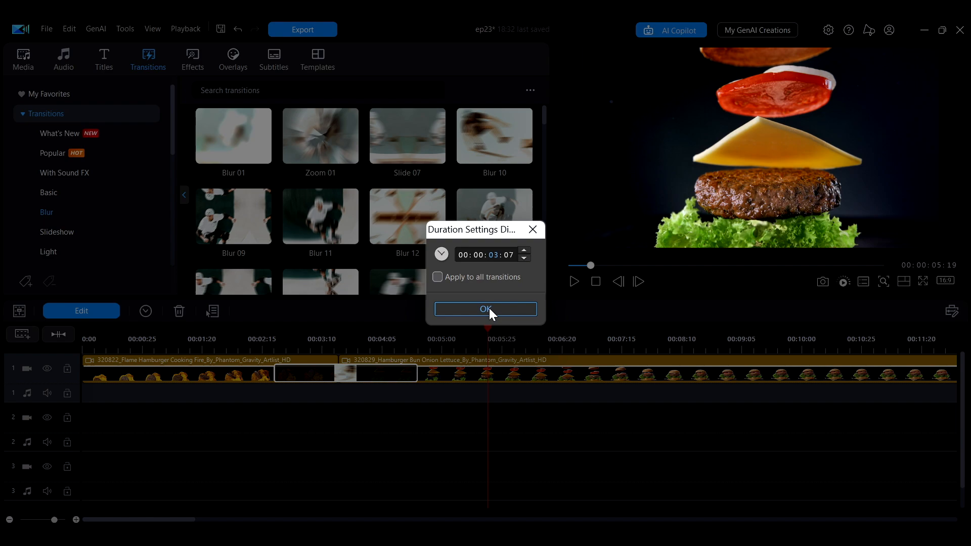
{"action": "left_click", "coordinate": [485, 308]}
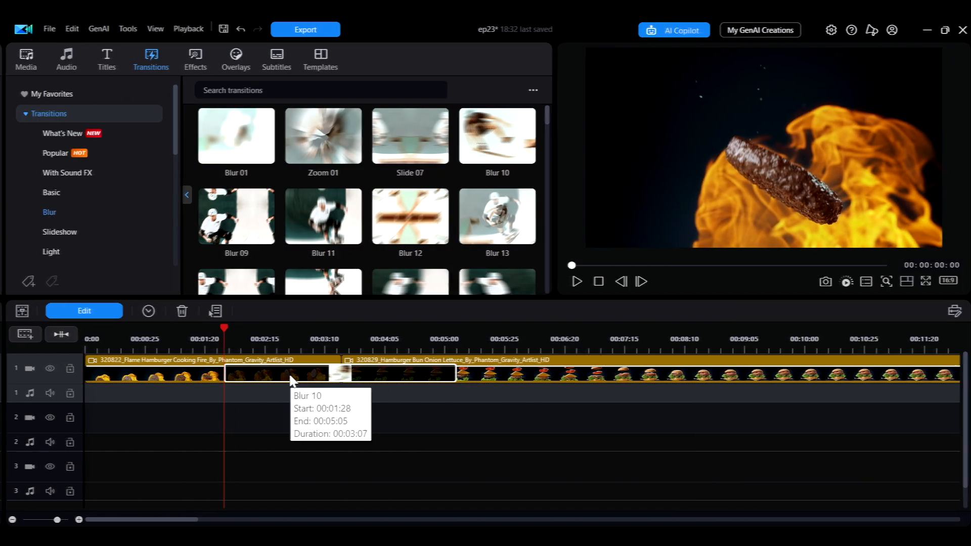
Step: Keep the Blur 10 transition on Cross behaviour in Transition Settings and return to the timeline with the dancer clips
{"action": "double_click", "coordinate": [287, 374]}
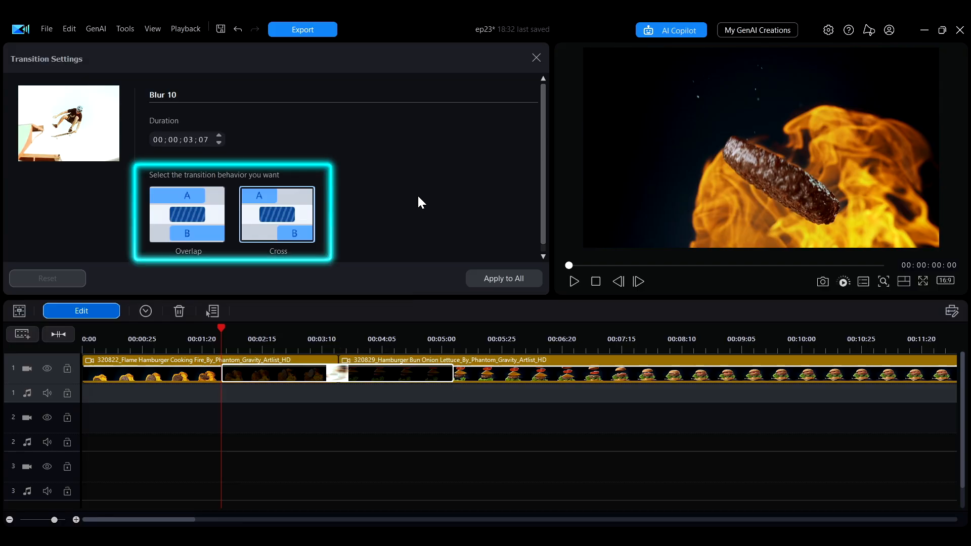
{"action": "left_click", "coordinate": [277, 215]}
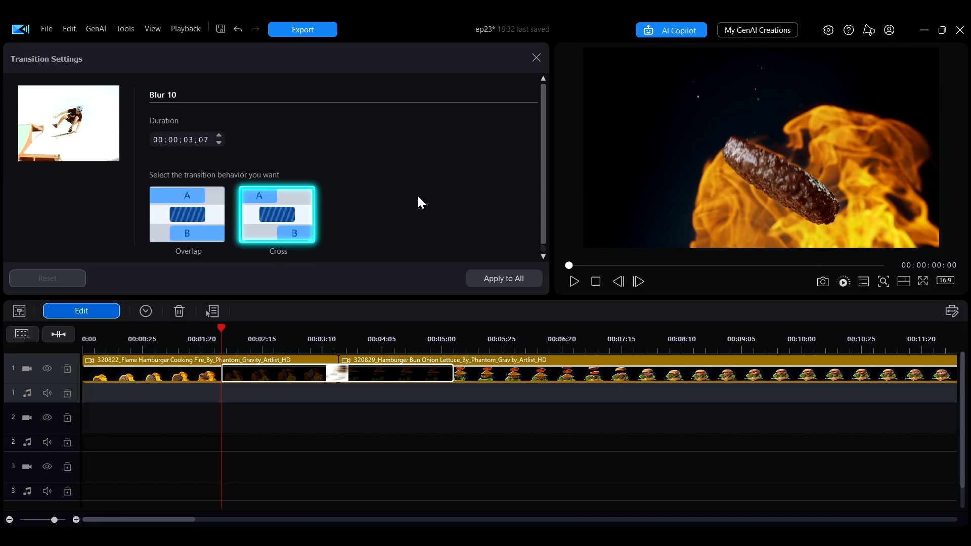
{"action": "left_click", "coordinate": [187, 214]}
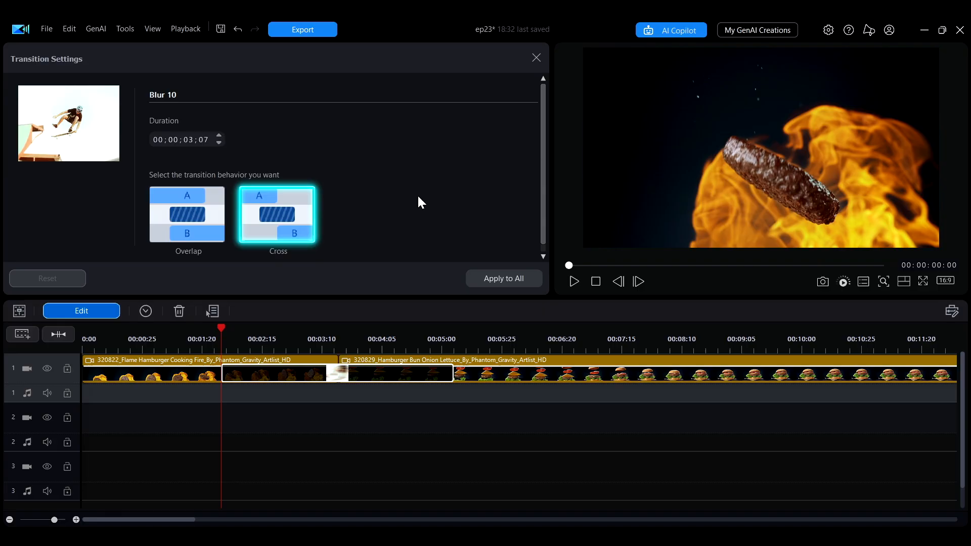
{"action": "left_click", "coordinate": [187, 214]}
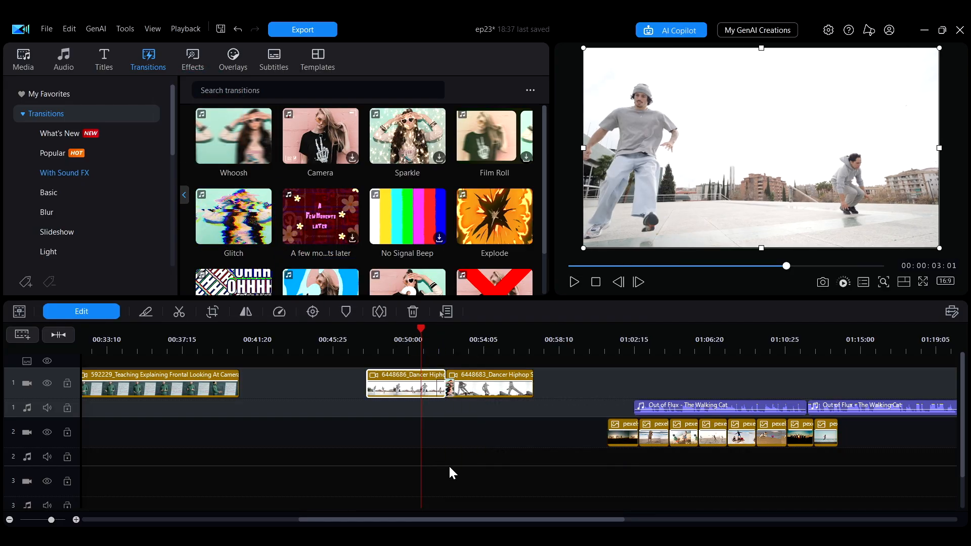
Step: Raise the Glitch transition's sound-effect volume to about 325, then mute its sound via the transition's options
{"action": "left_click", "coordinate": [574, 282]}
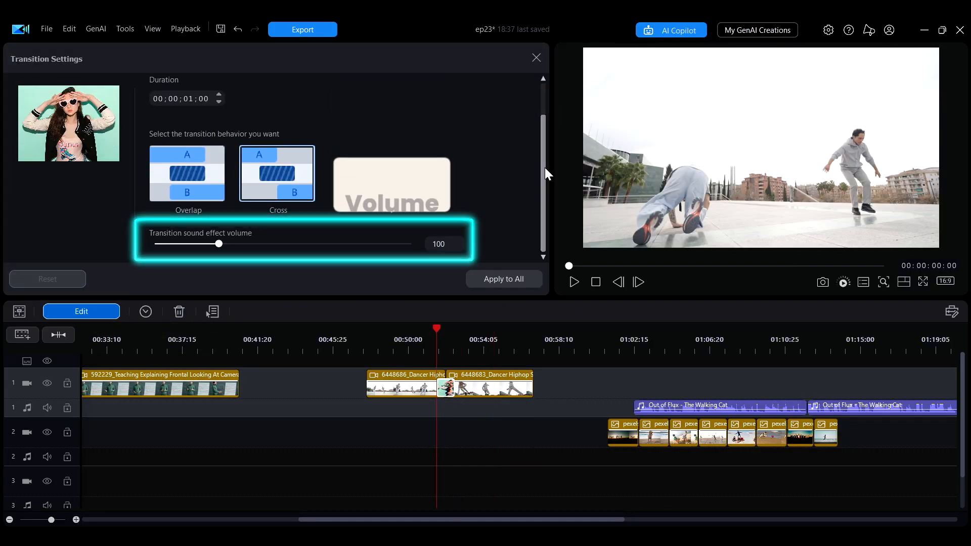
{"action": "left_click_drag", "start_coordinate": [218, 243], "coordinate": [367, 244]}
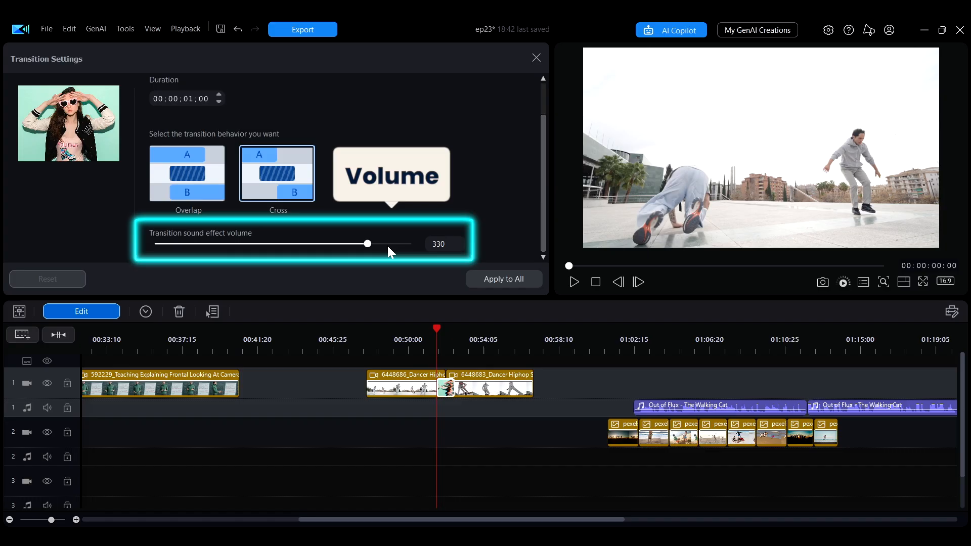
{"action": "left_click_drag", "start_coordinate": [367, 244], "coordinate": [363, 244]}
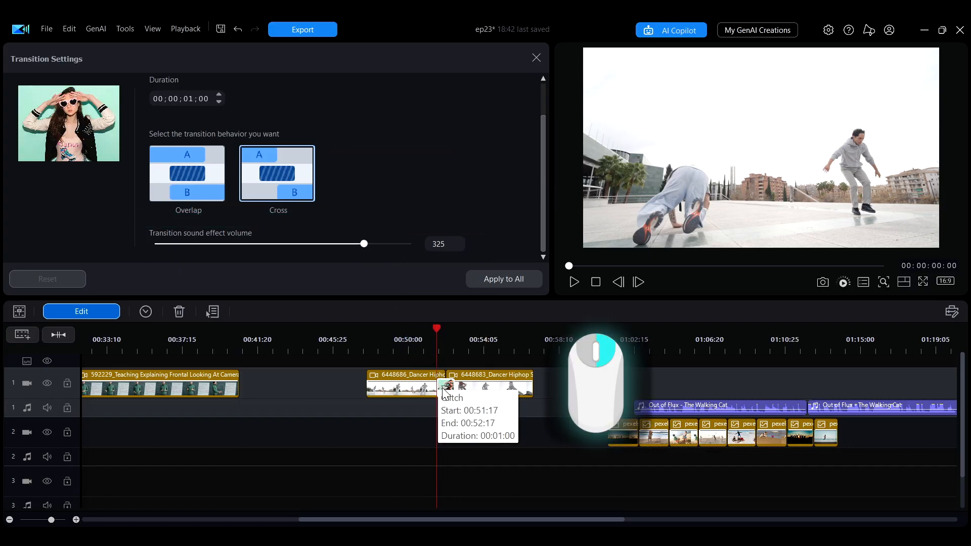
{"action": "right_click", "coordinate": [443, 388]}
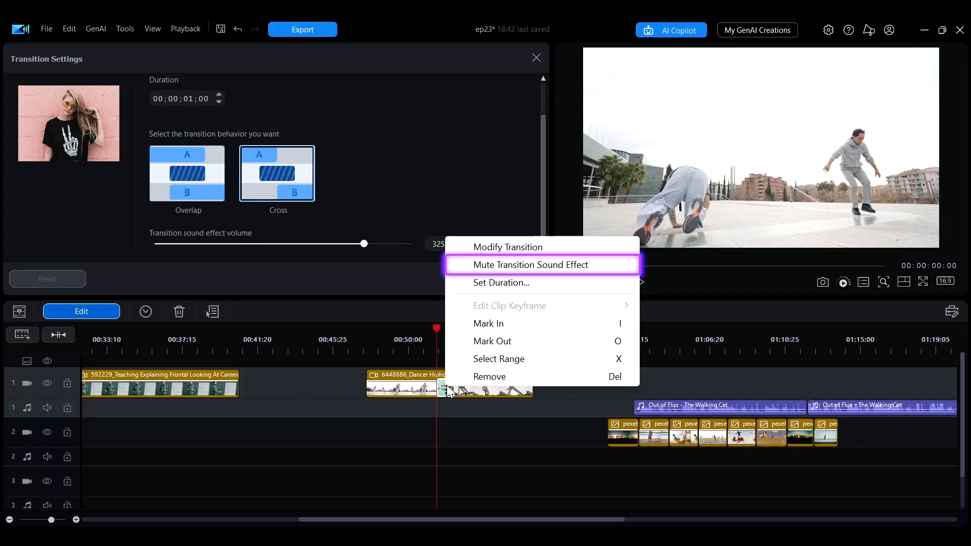
{"action": "mouse_move", "coordinate": [493, 293]}
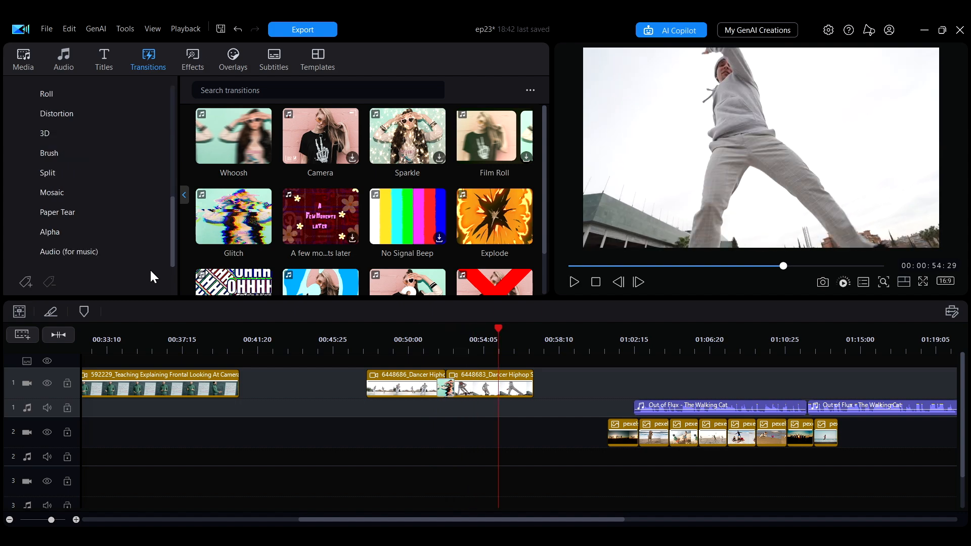
Step: Put a Constant Gain audio crossfade between the two music clips
{"action": "left_click", "coordinate": [68, 252]}
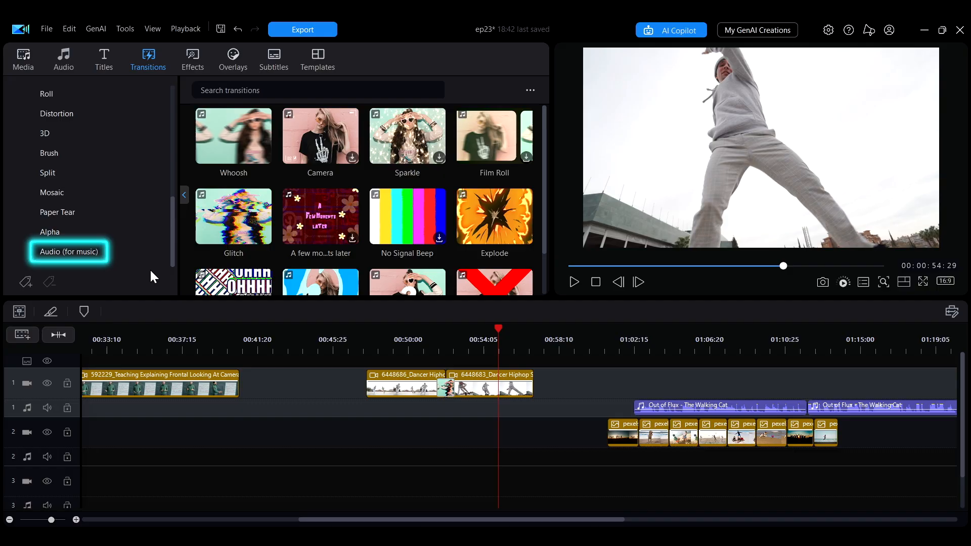
{"action": "left_click", "coordinate": [68, 252]}
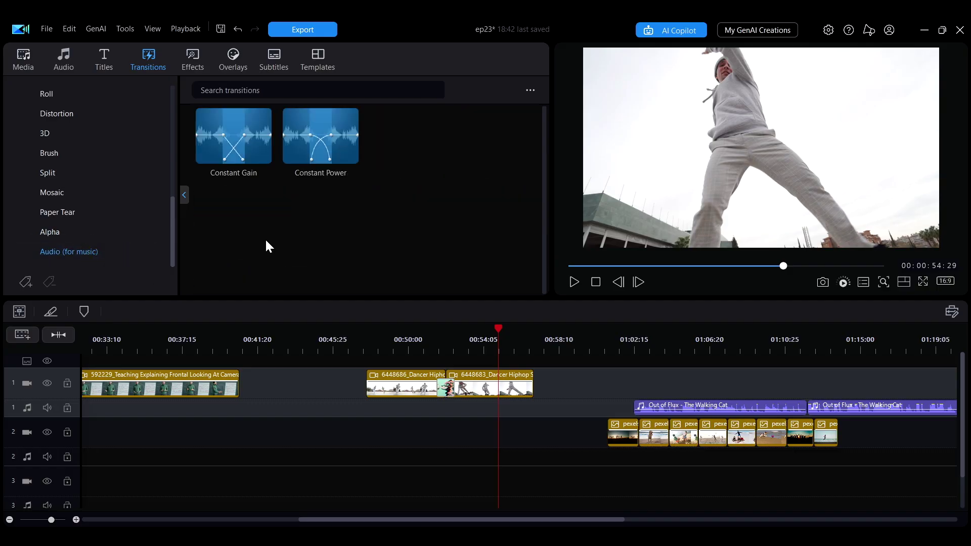
{"action": "left_click_drag", "start_coordinate": [232, 137], "coordinate": [477, 219]}
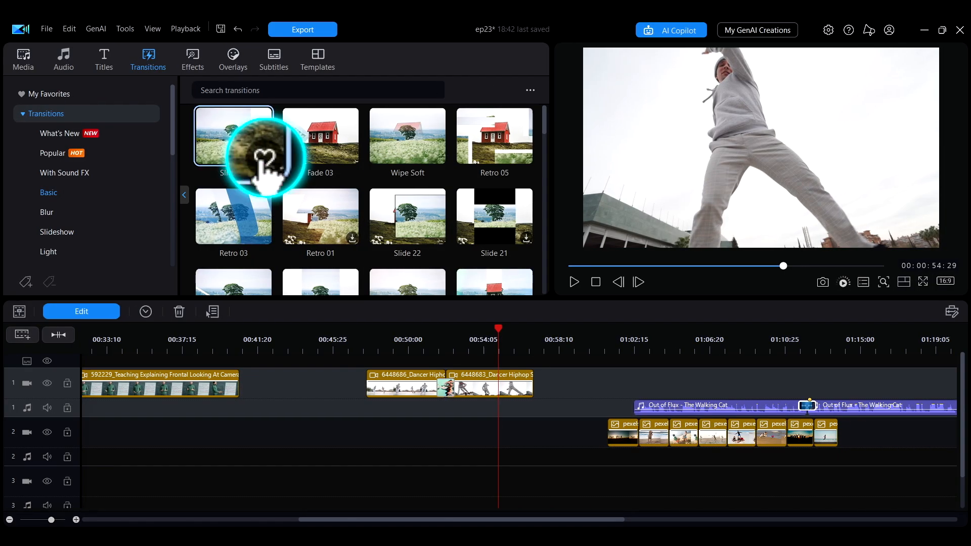
Step: Mark Slide 18 and Sparkle 03 as favourite transitions
{"action": "left_click", "coordinate": [319, 136]}
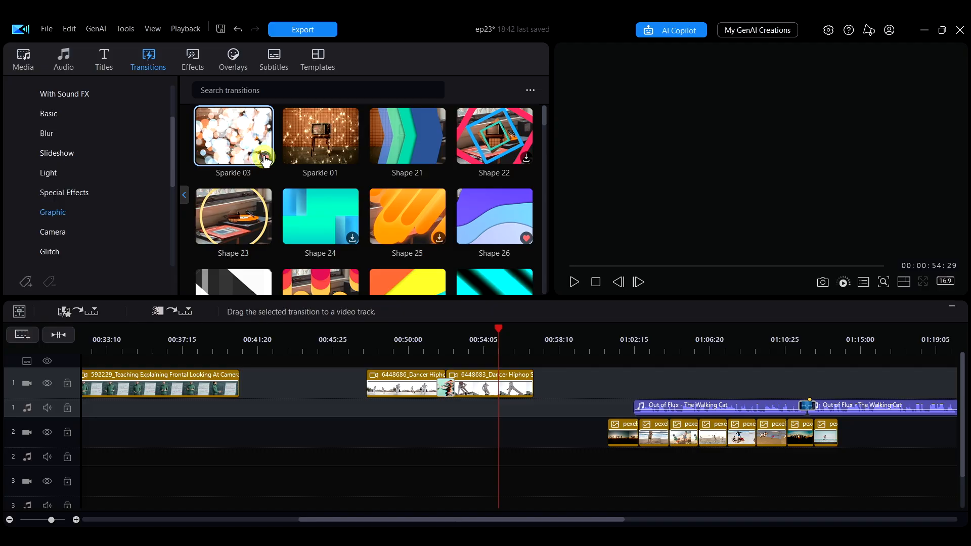
{"action": "left_click", "coordinate": [48, 93]}
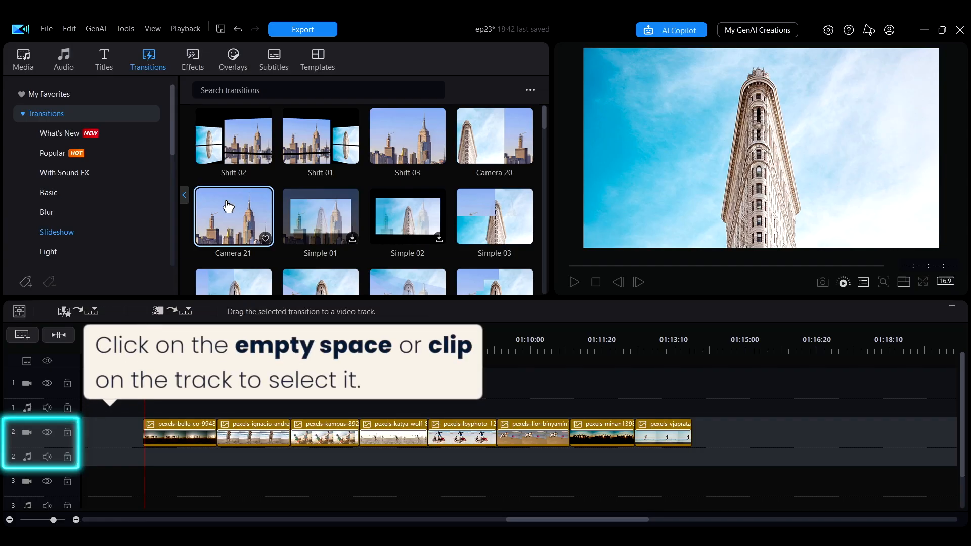
Step: Select track 2, apply Camera 21 to all slideshow clips, then randomize them from My Favorites
{"action": "left_click", "coordinate": [228, 209]}
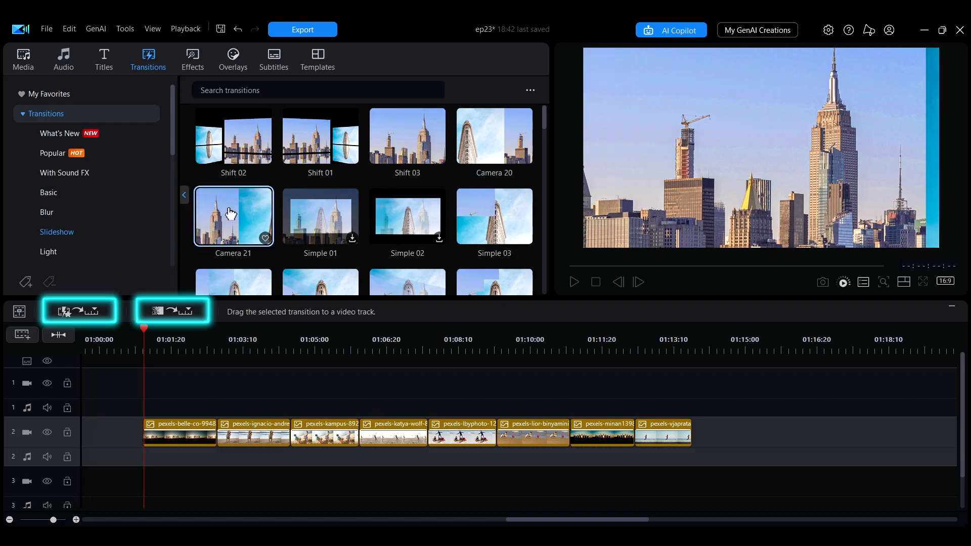
{"action": "mouse_move", "coordinate": [173, 311]}
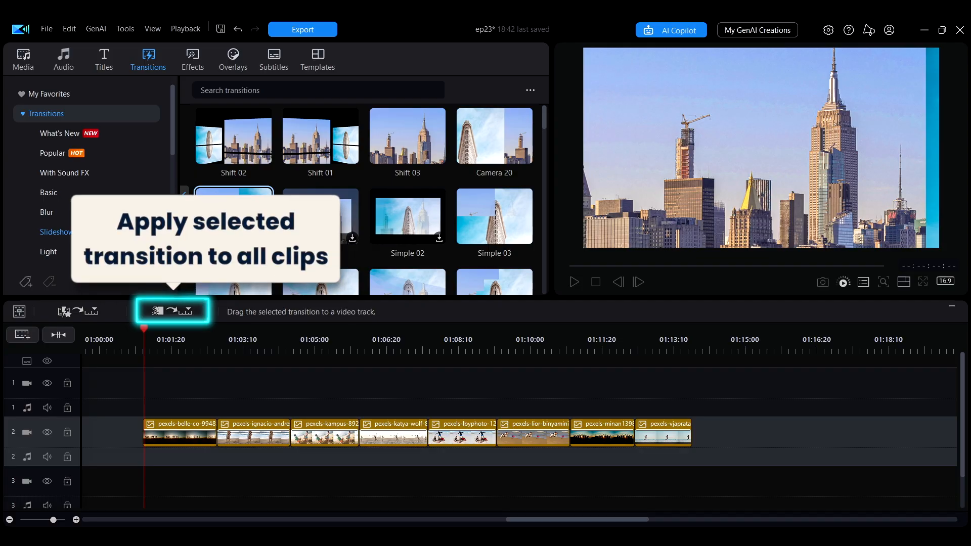
{"action": "left_click", "coordinate": [174, 311]}
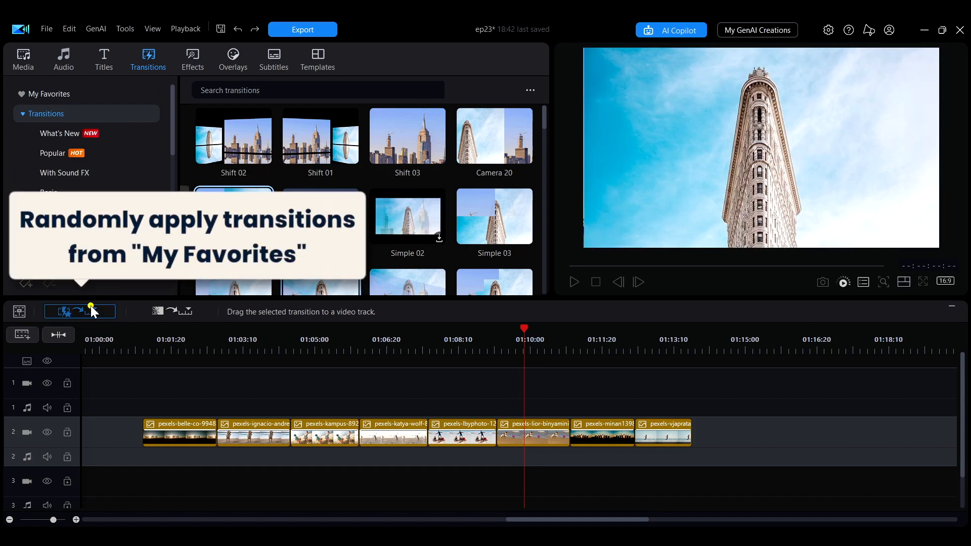
{"action": "left_click", "coordinate": [48, 94]}
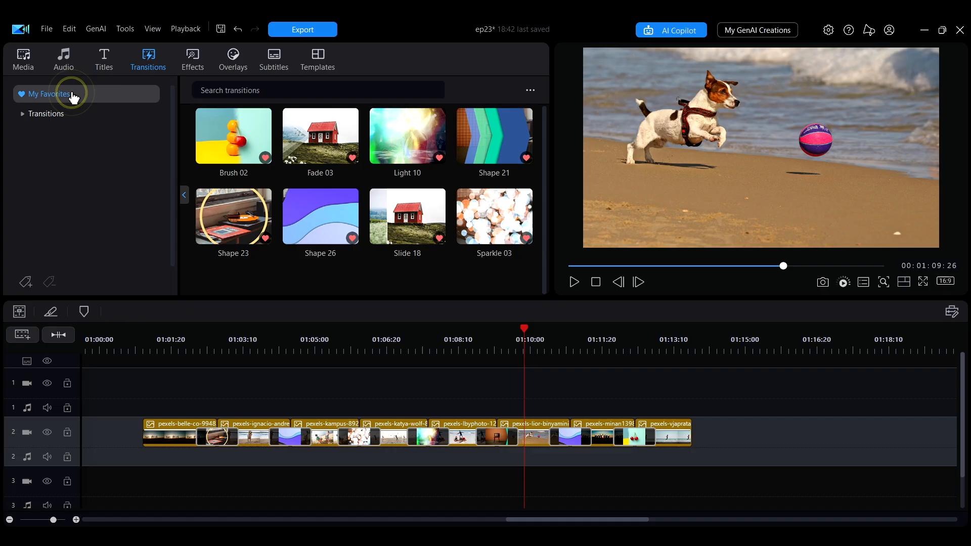